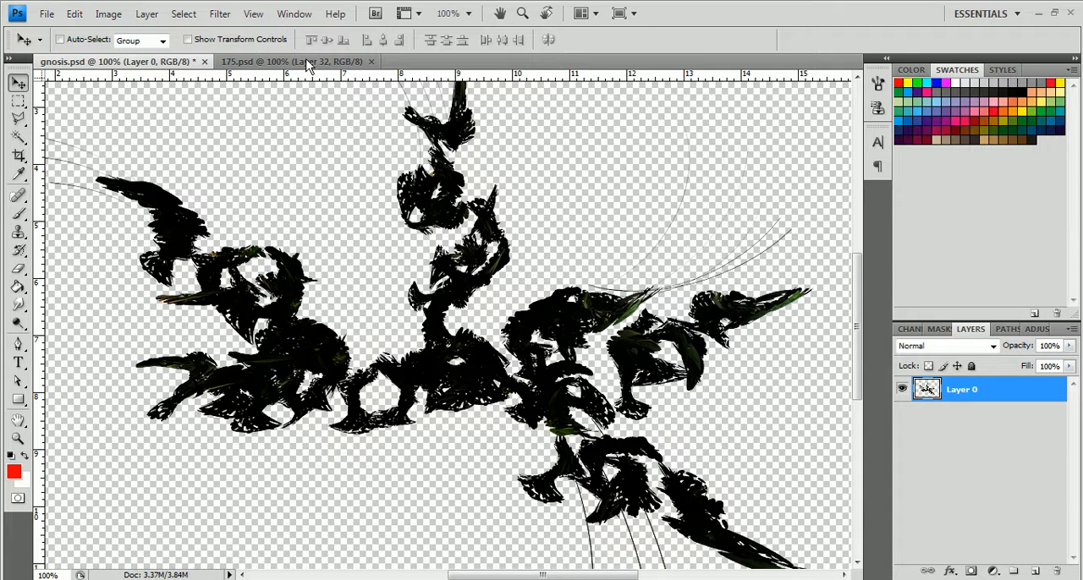
Duplicate the swoosh strokes into Layer 0 copy and hide the original Layer 0
left_click(292, 61)
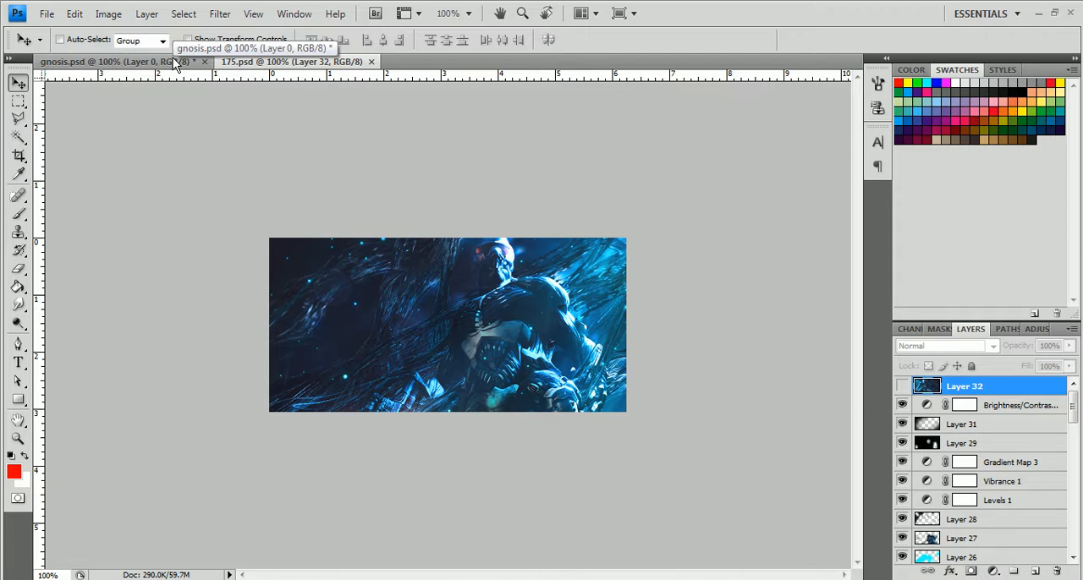
mouse_move(254, 109)
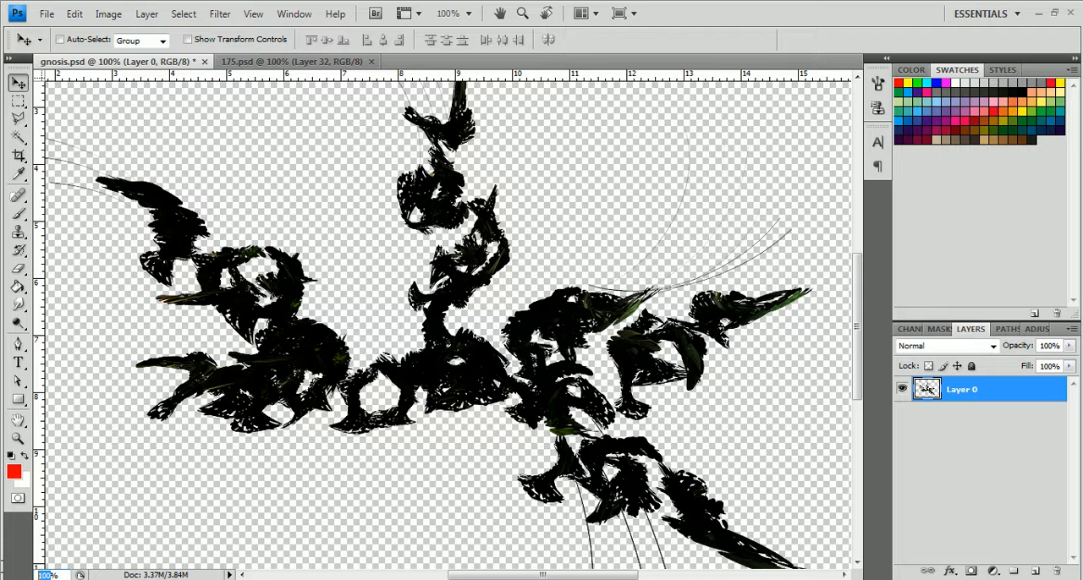
mouse_move(406, 357)
type("75")
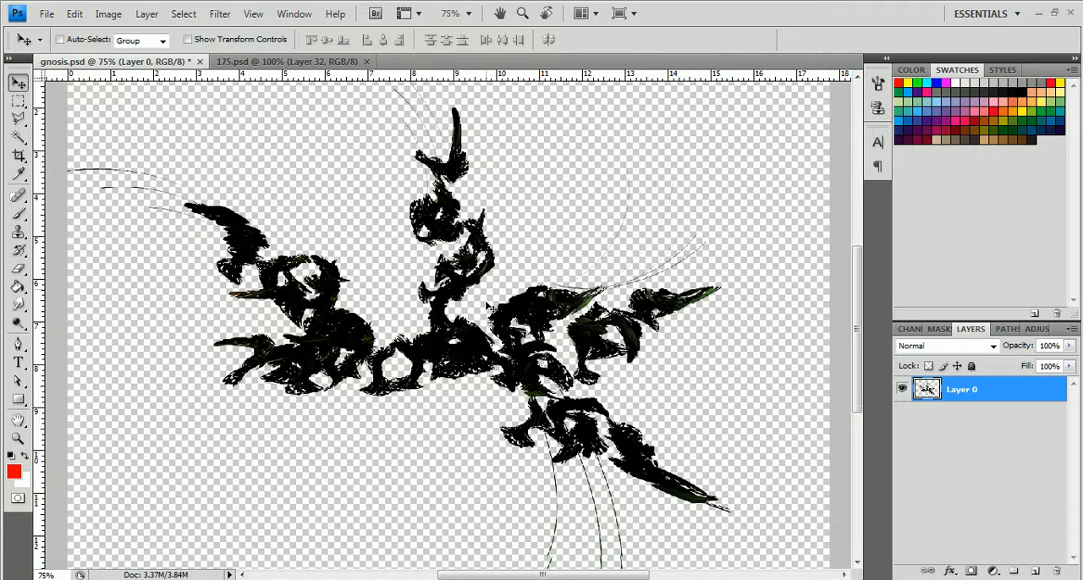
mouse_move(28, 550)
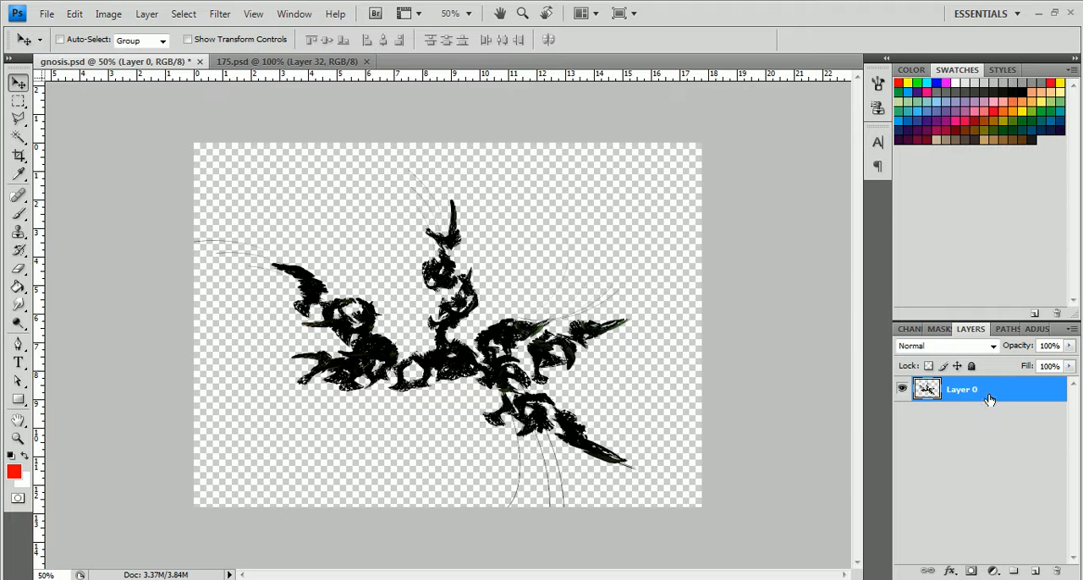
key("ctrl+j")
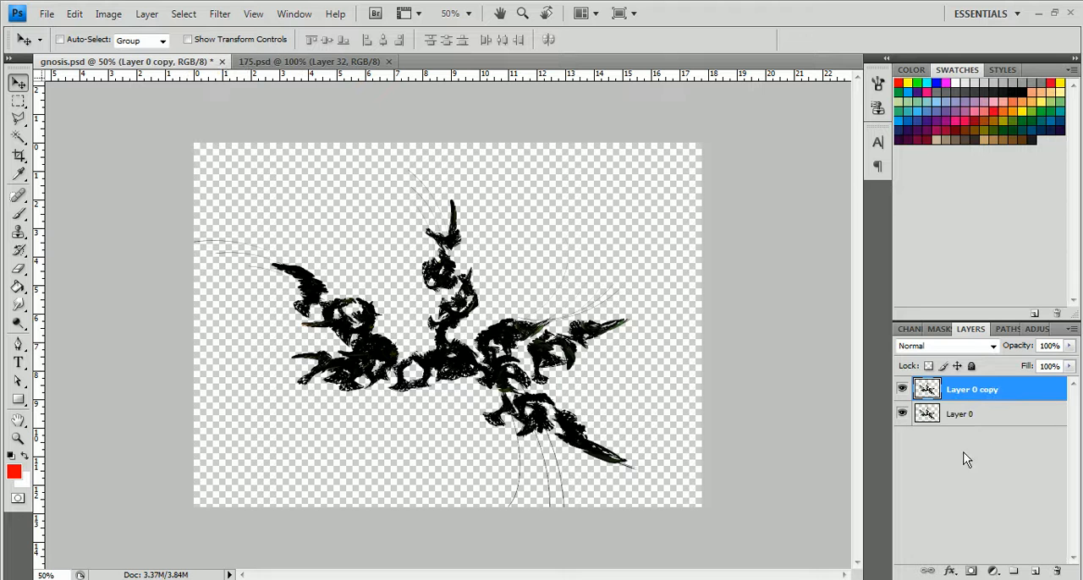
left_click(902, 414)
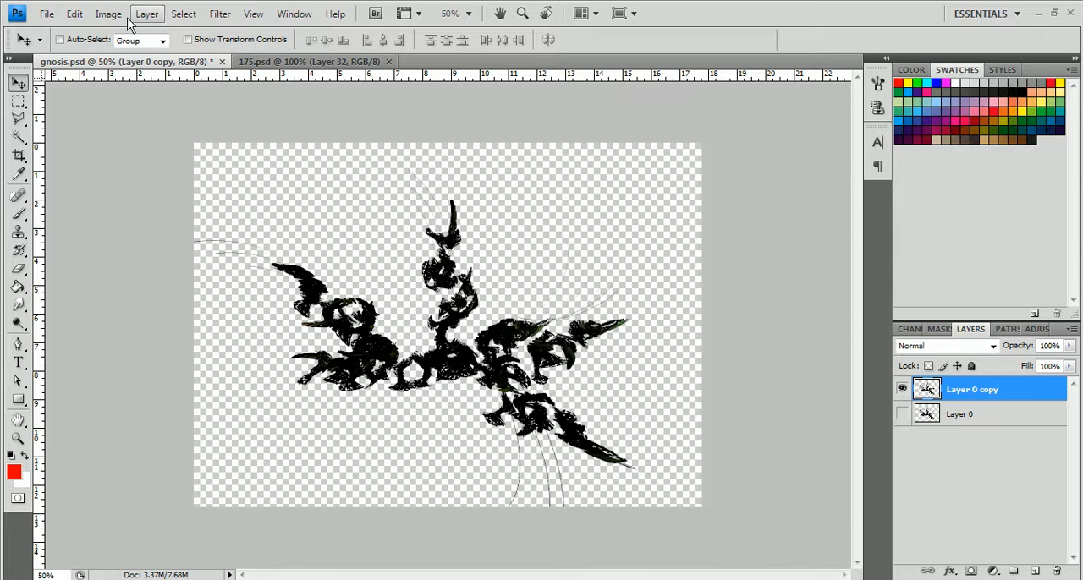
Create Untitled-1, a transparent document 1200 px wide by 282 px tall
left_click(46, 14)
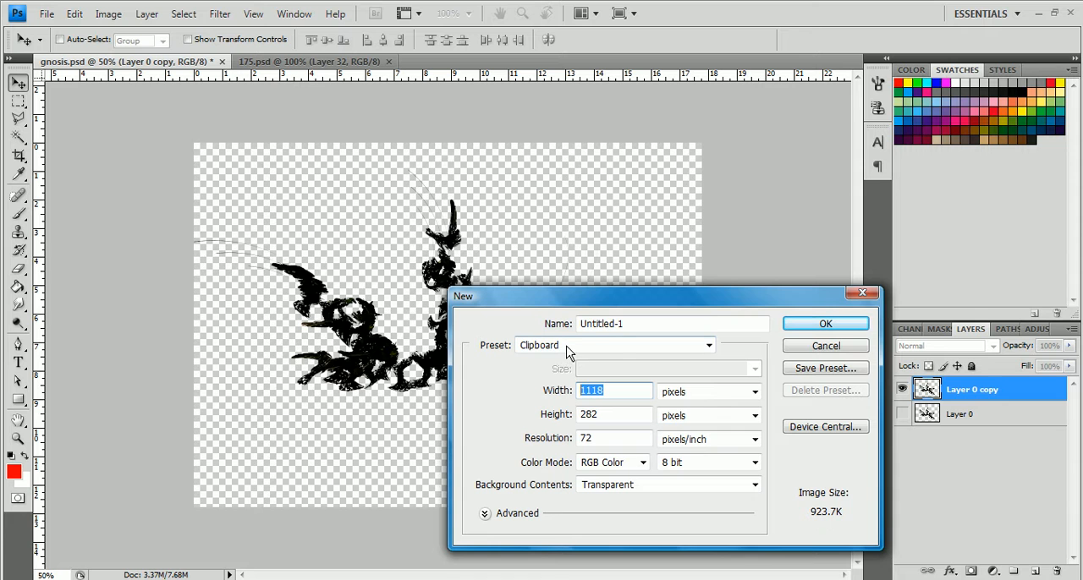
mouse_move(567, 350)
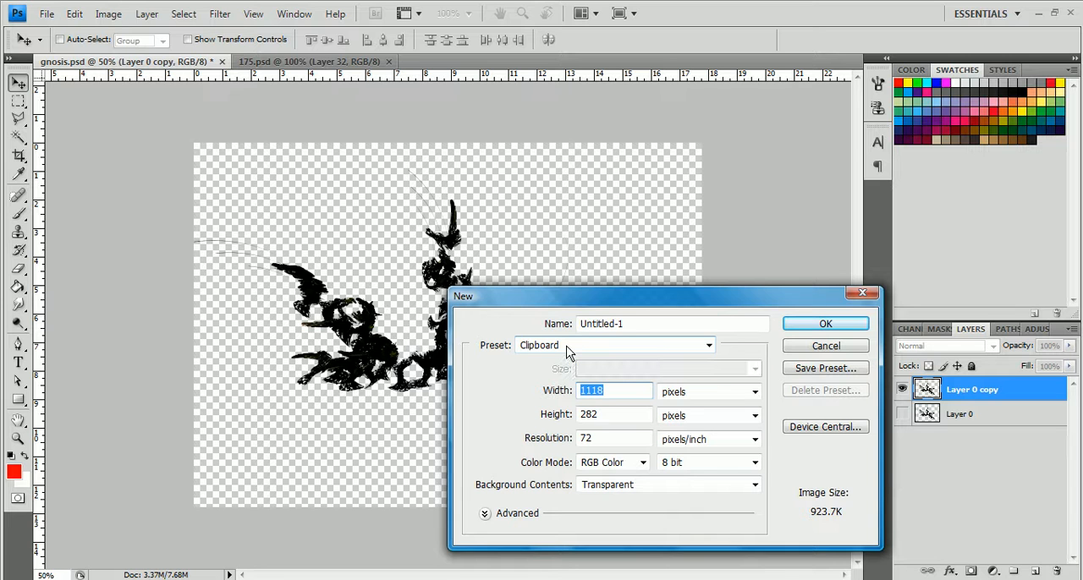
type("1200")
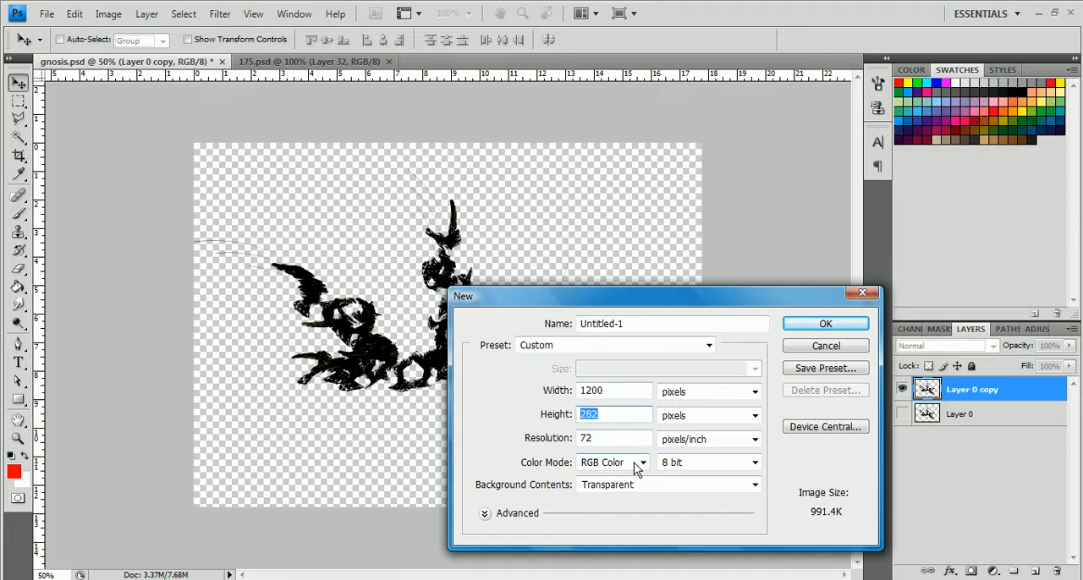
mouse_move(634, 463)
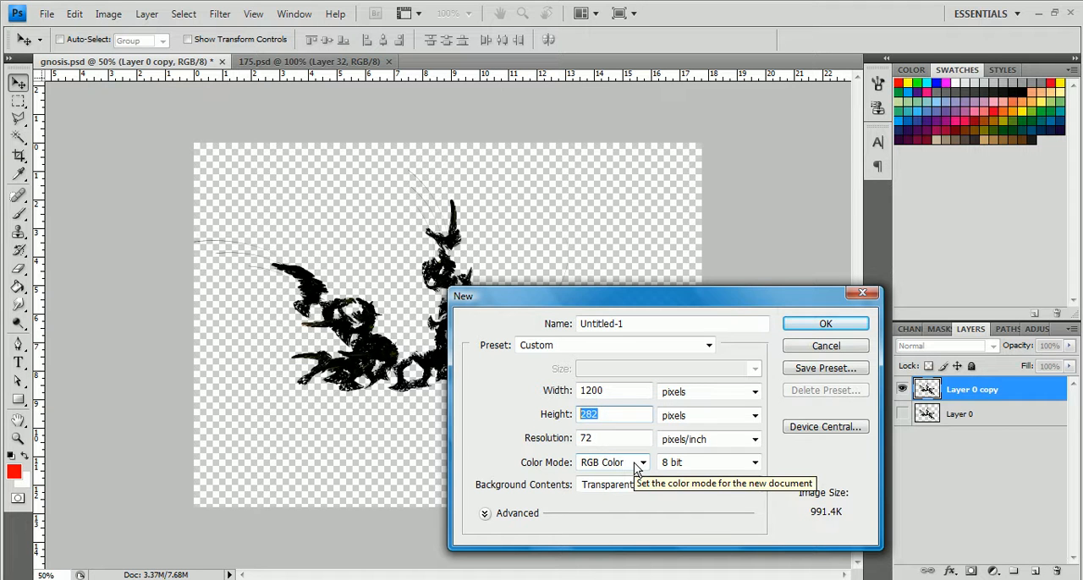
left_click(825, 323)
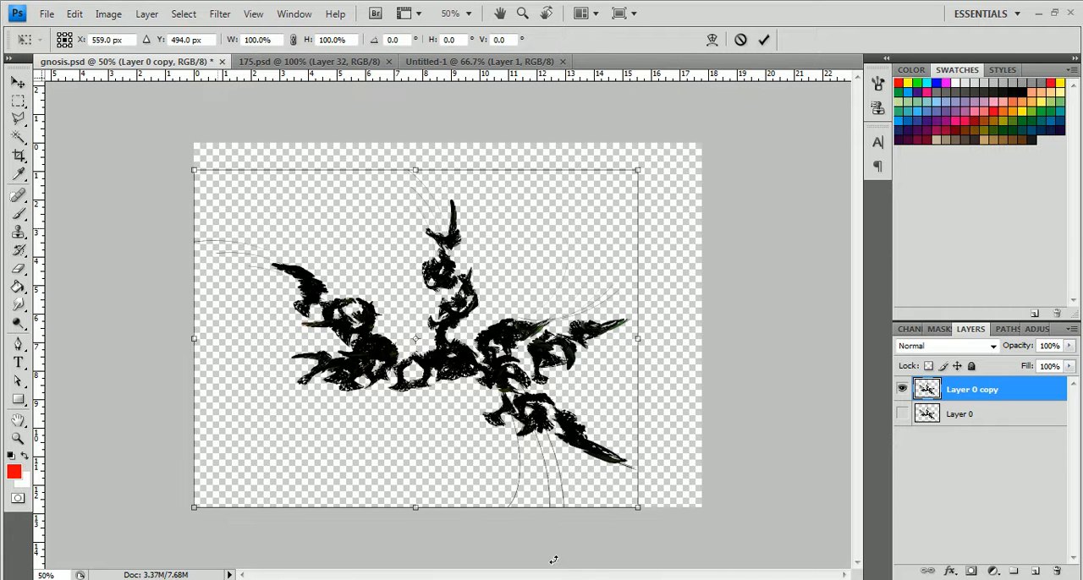
Squash Layer 0 copy to about 37% height and move it down to the canvas centre
left_click(75, 13)
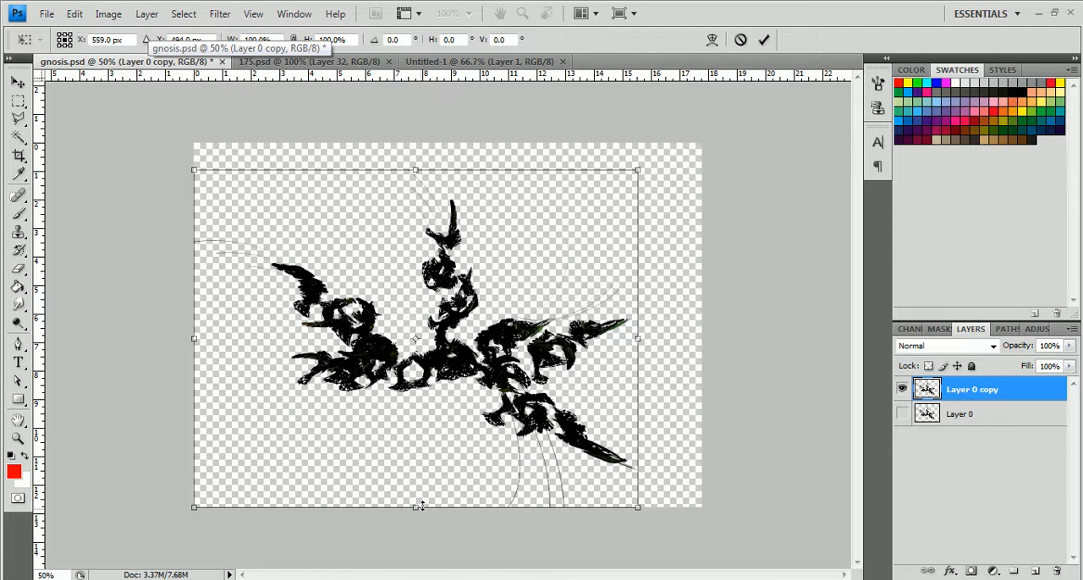
left_click_drag(414, 507, 414, 285)
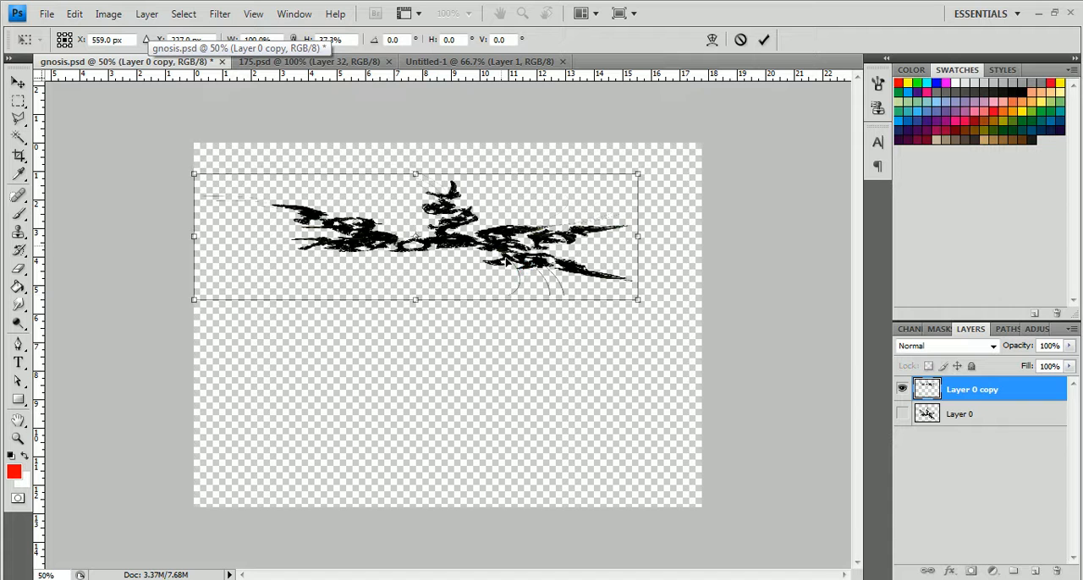
left_click_drag(415, 237, 447, 326)
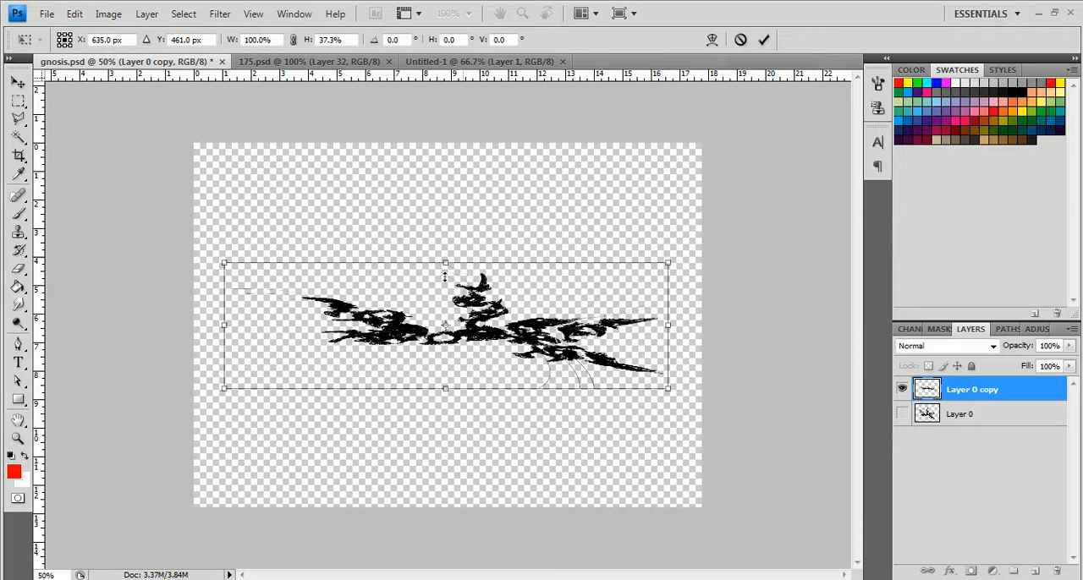
mouse_move(747, 518)
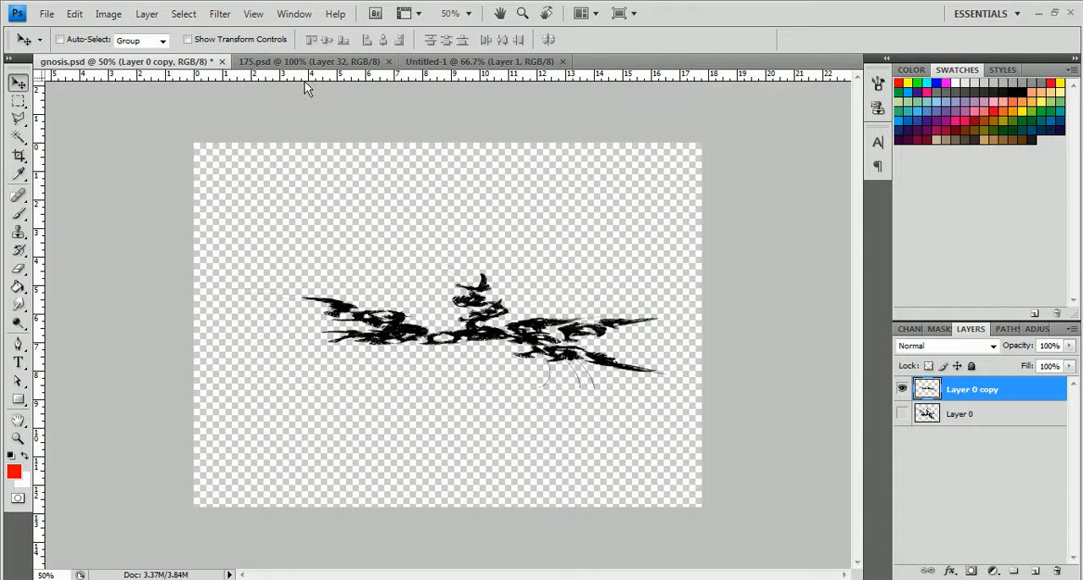
In Liquify, warp the upper and left stroke clumps into thin flowing swooshes
left_click(219, 13)
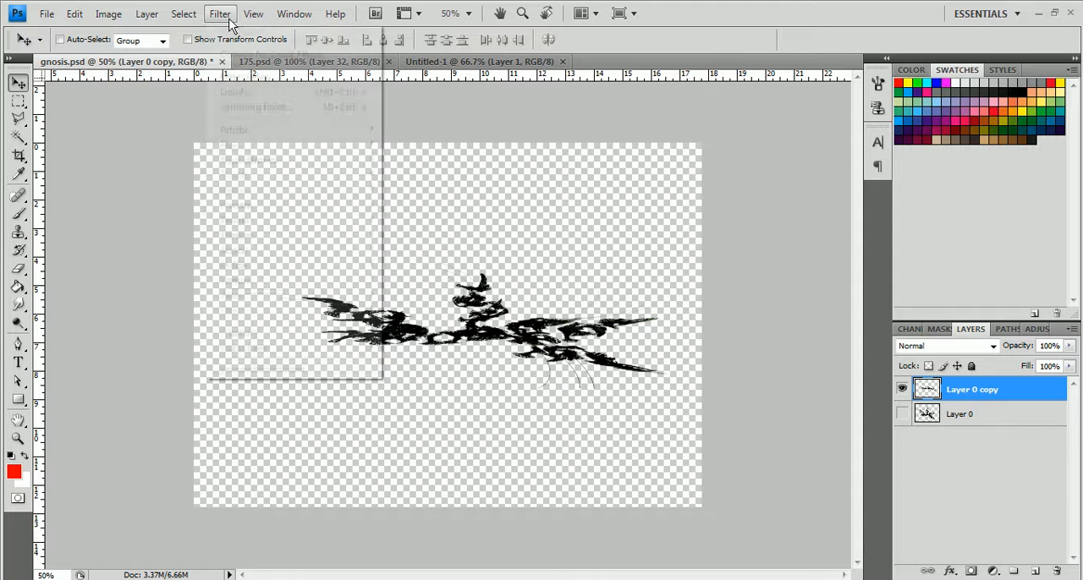
left_click(219, 13)
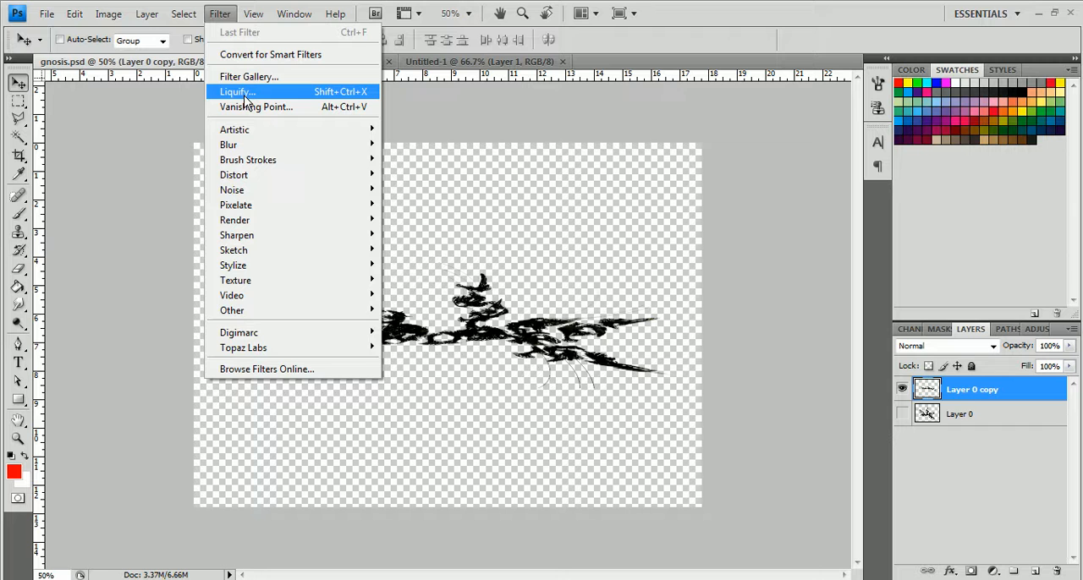
left_click(236, 91)
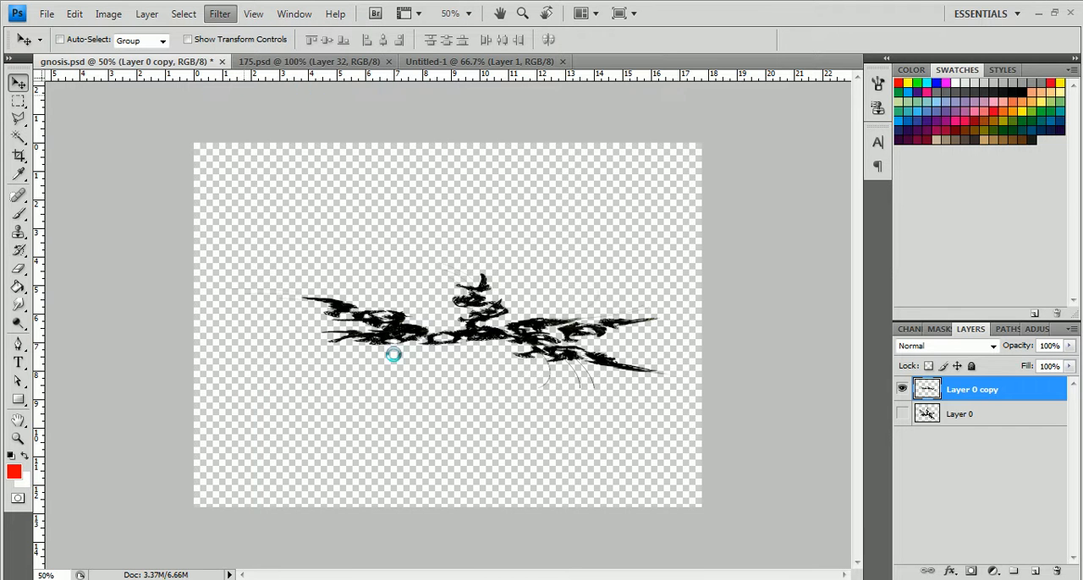
left_click(219, 14)
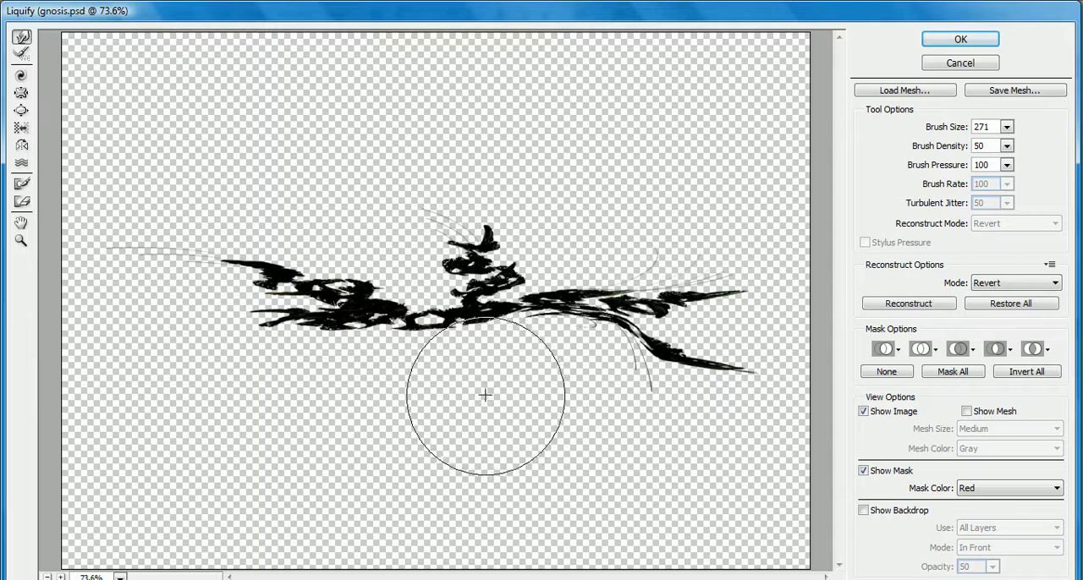
left_click_drag(485, 395, 457, 234)
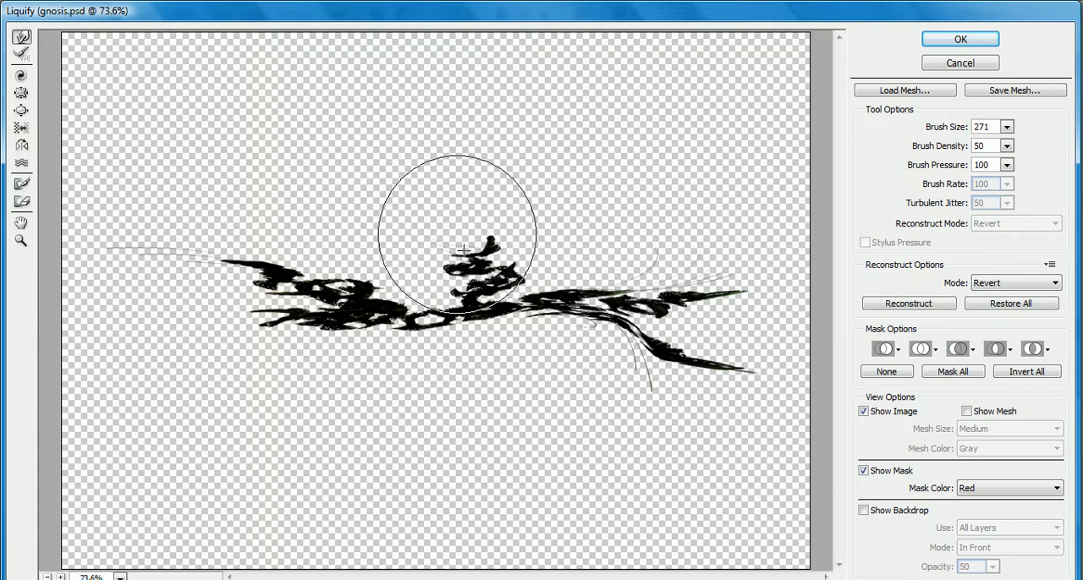
left_click_drag(461, 250, 422, 417)
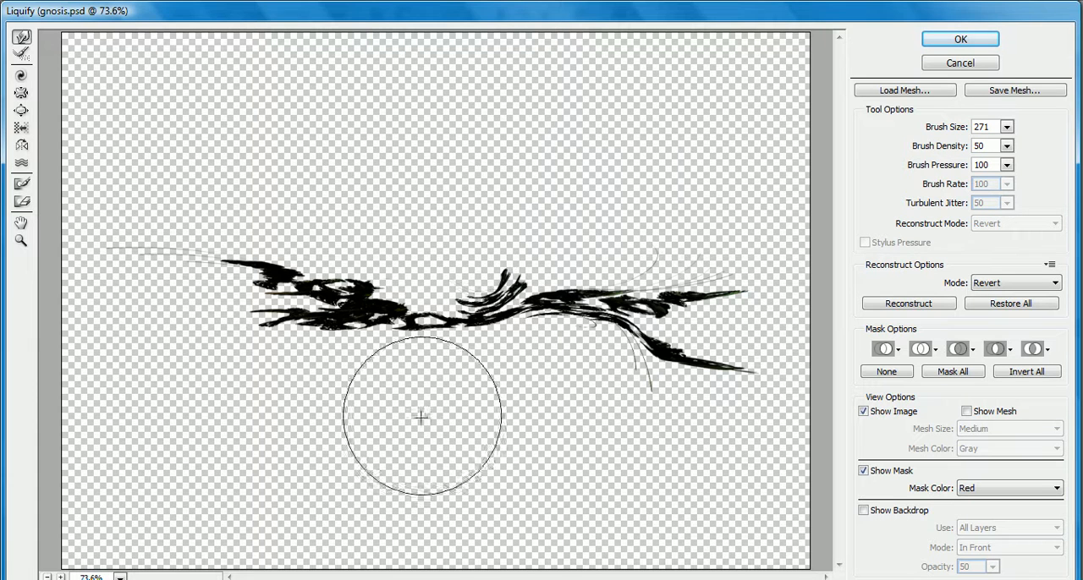
left_click_drag(422, 416, 331, 260)
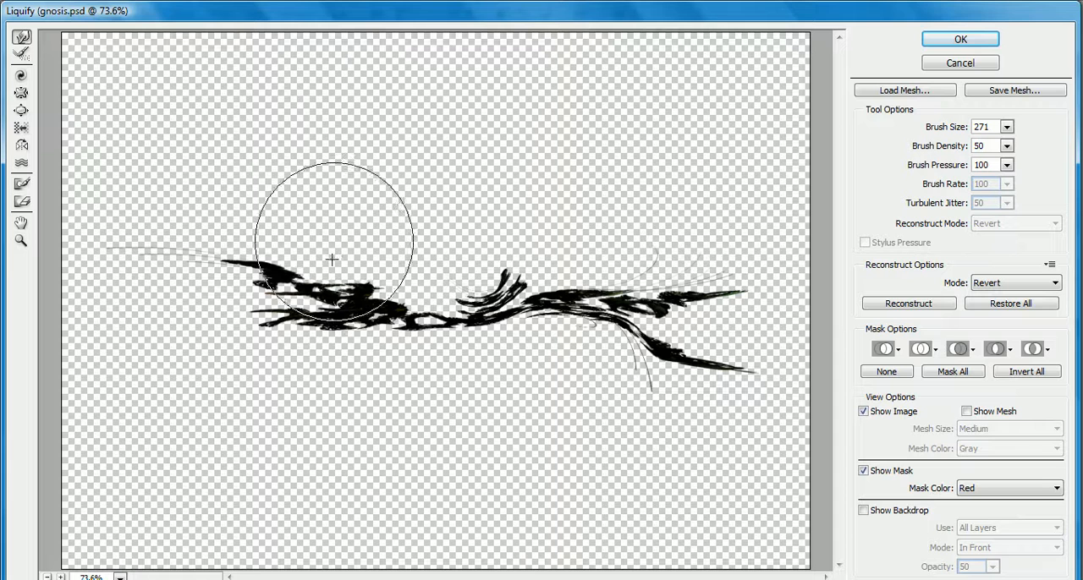
left_click_drag(331, 260, 182, 218)
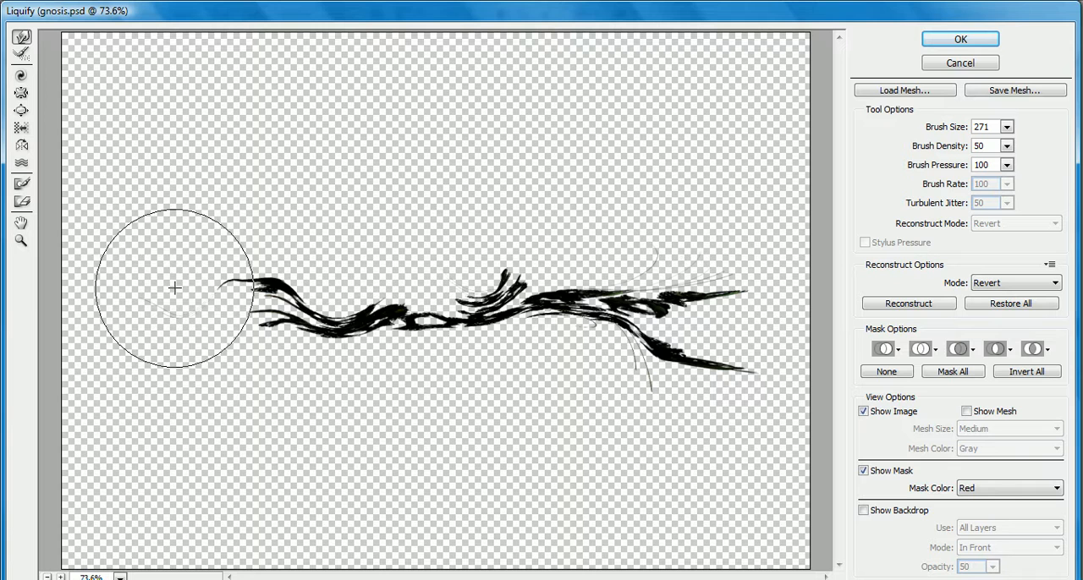
mouse_move(163, 310)
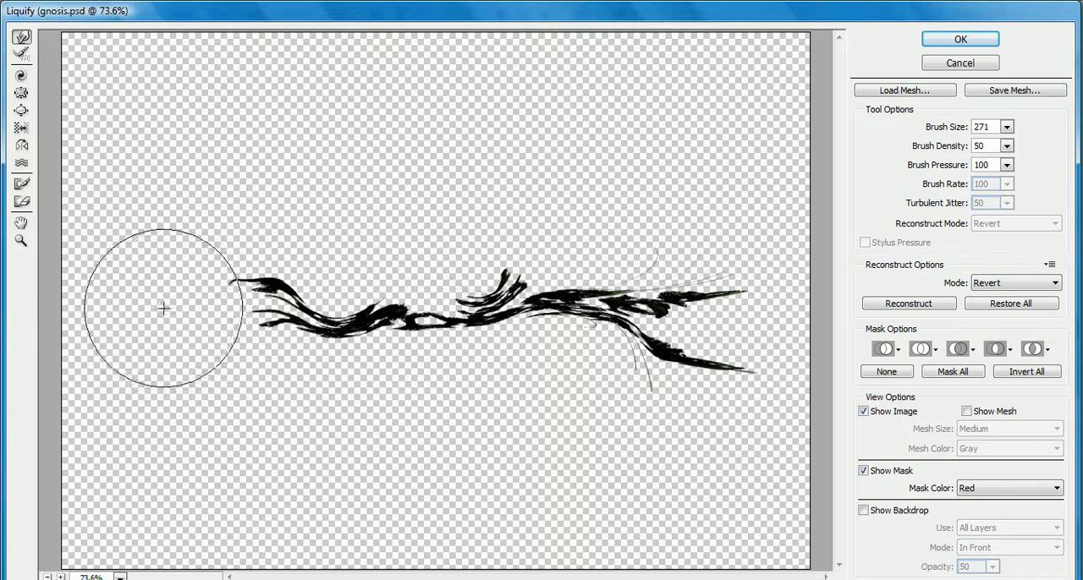
Taper the left end, smooth the middle into a wave, and curl the right tail upward
left_click_drag(163, 308, 336, 239)
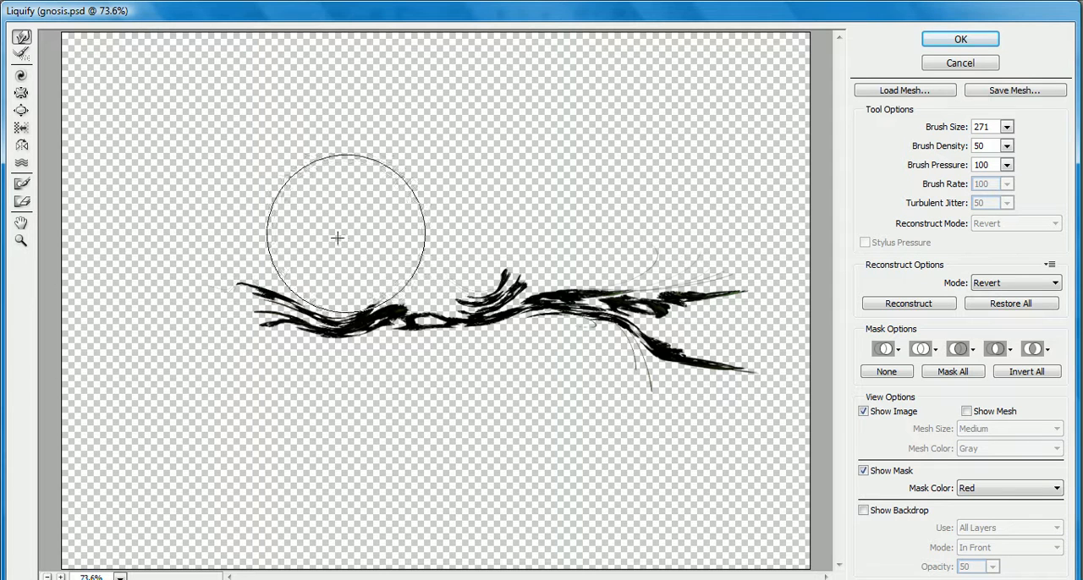
left_click_drag(336, 237, 443, 339)
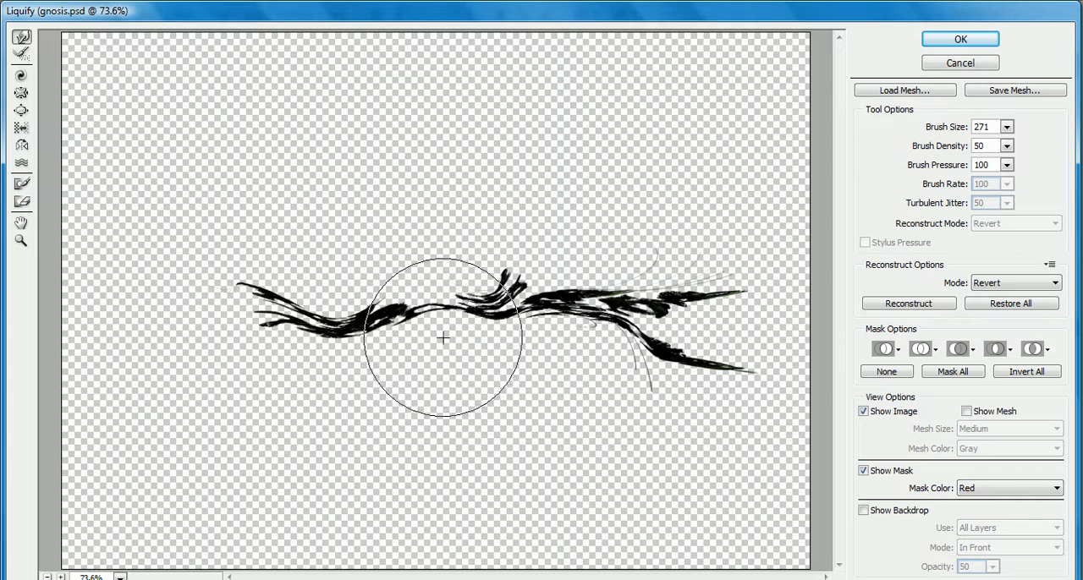
left_click_drag(444, 338, 457, 262)
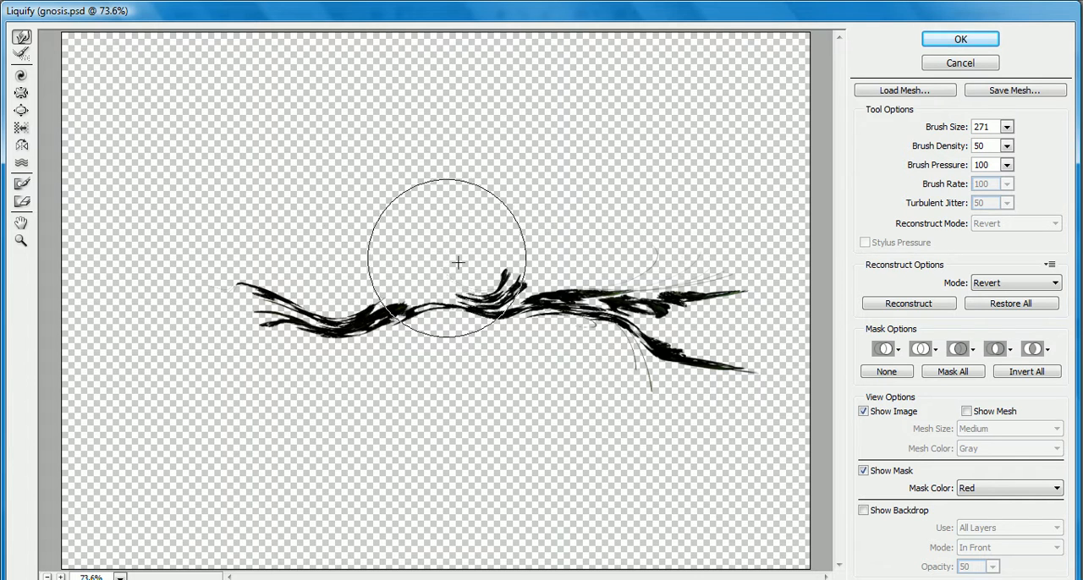
left_click_drag(457, 263, 605, 309)
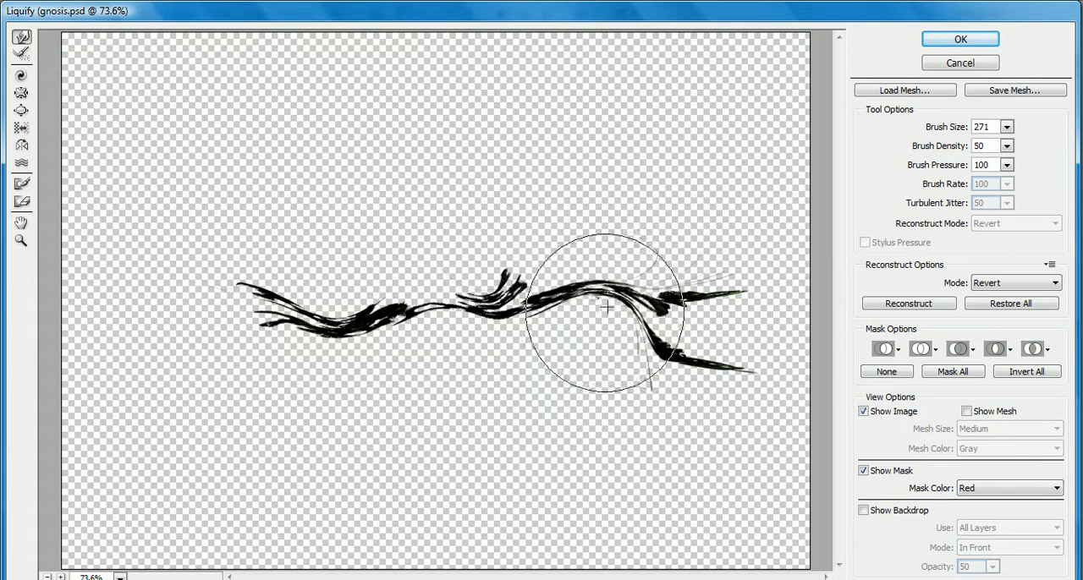
left_click_drag(606, 308, 592, 476)
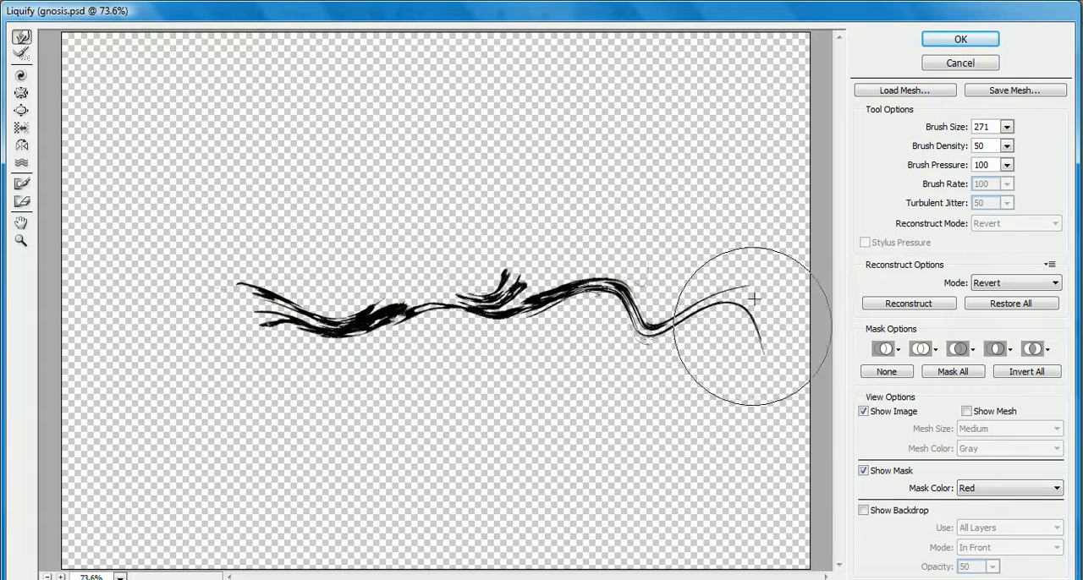
left_click_drag(753, 299, 642, 272)
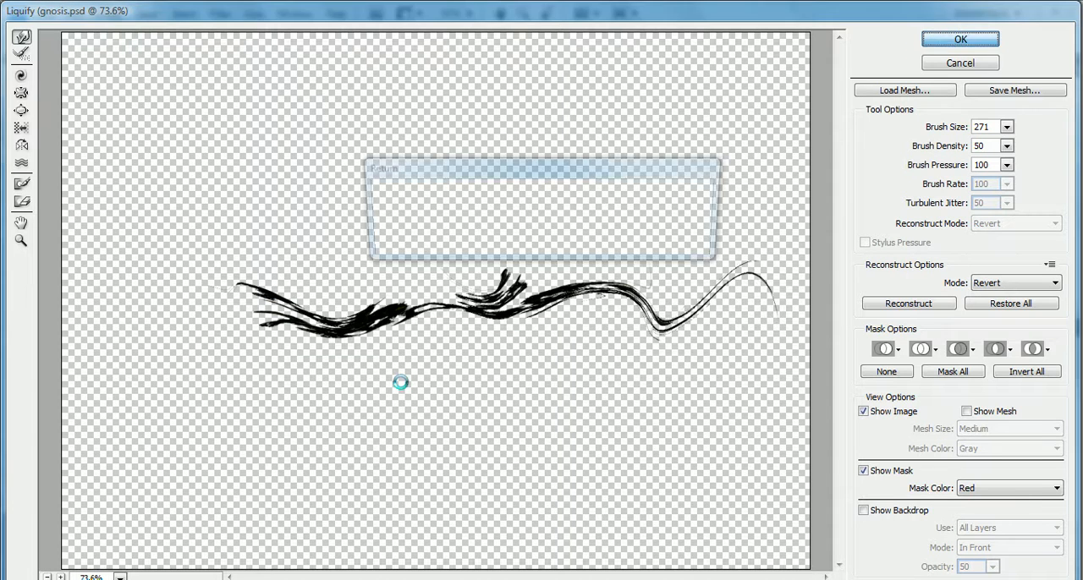
Apply the warp and paste the reshaped strokes into Untitled-1 as Layer 1
left_click(960, 39)
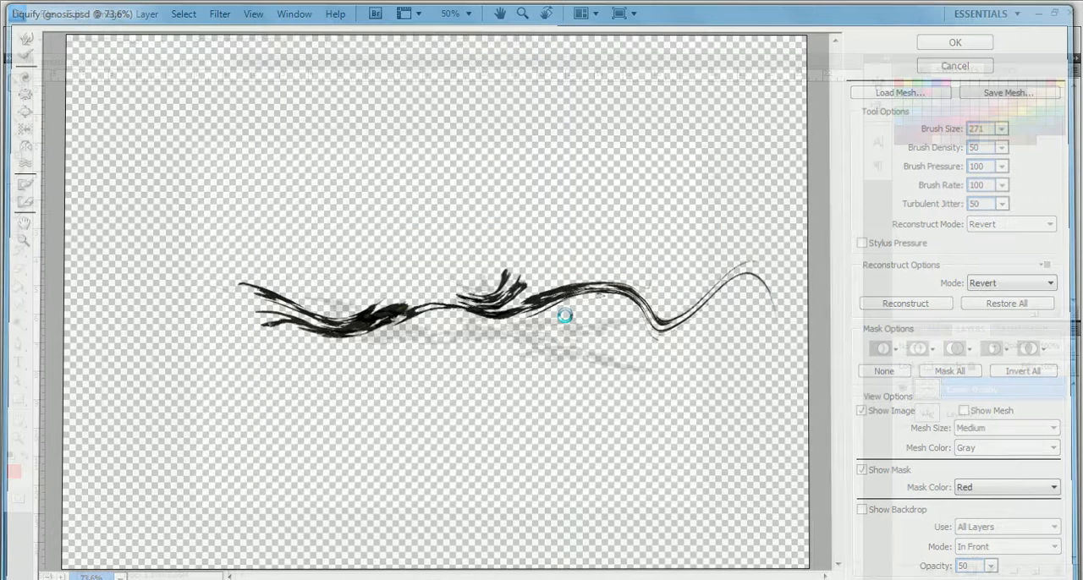
left_click(954, 41)
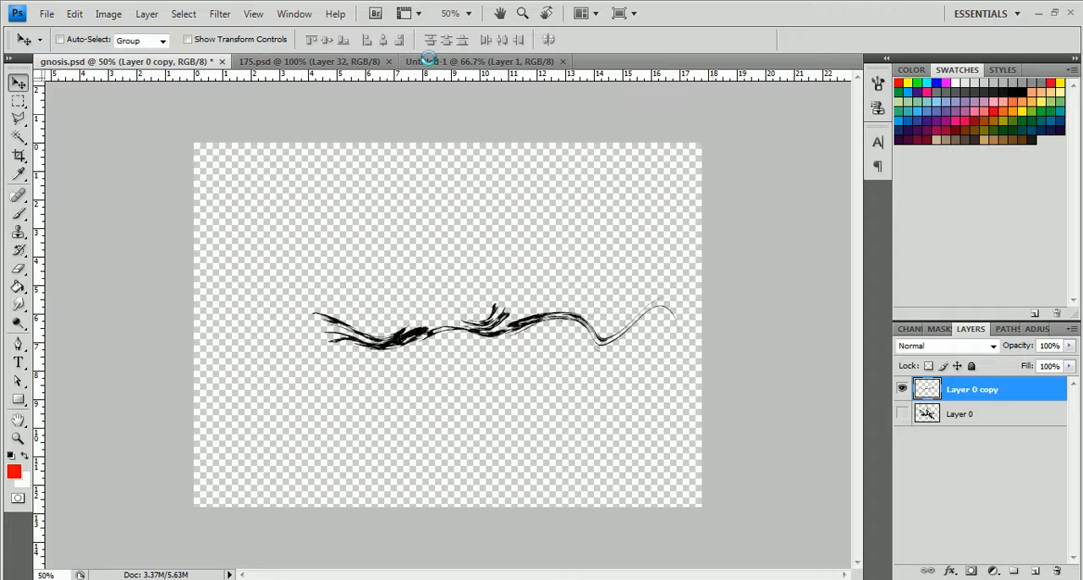
left_click(479, 61)
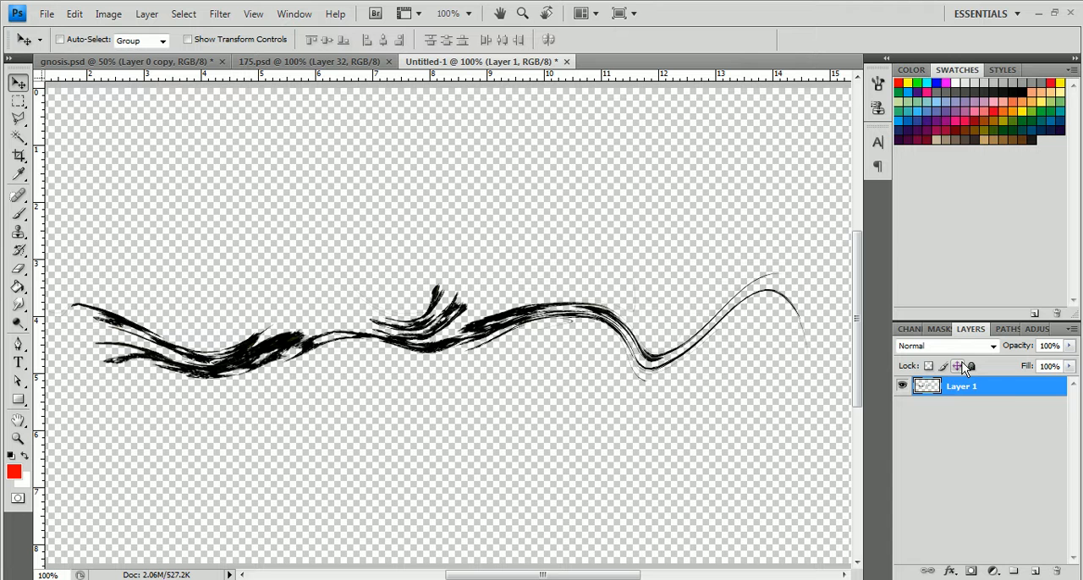
key("ctrl+j")
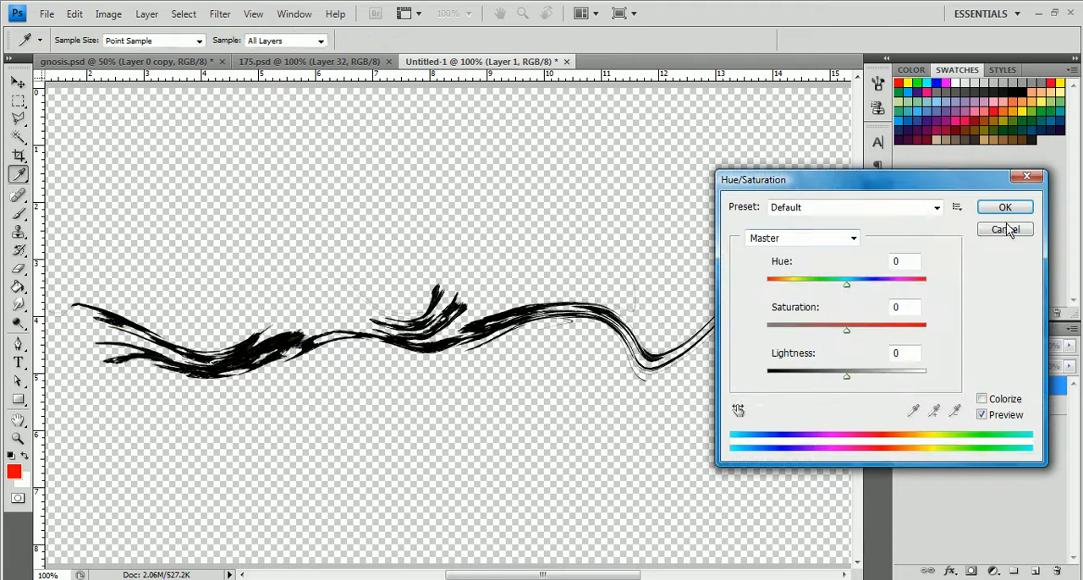
Cancel the Hue/Saturation dialog without making changes
left_click(1005, 230)
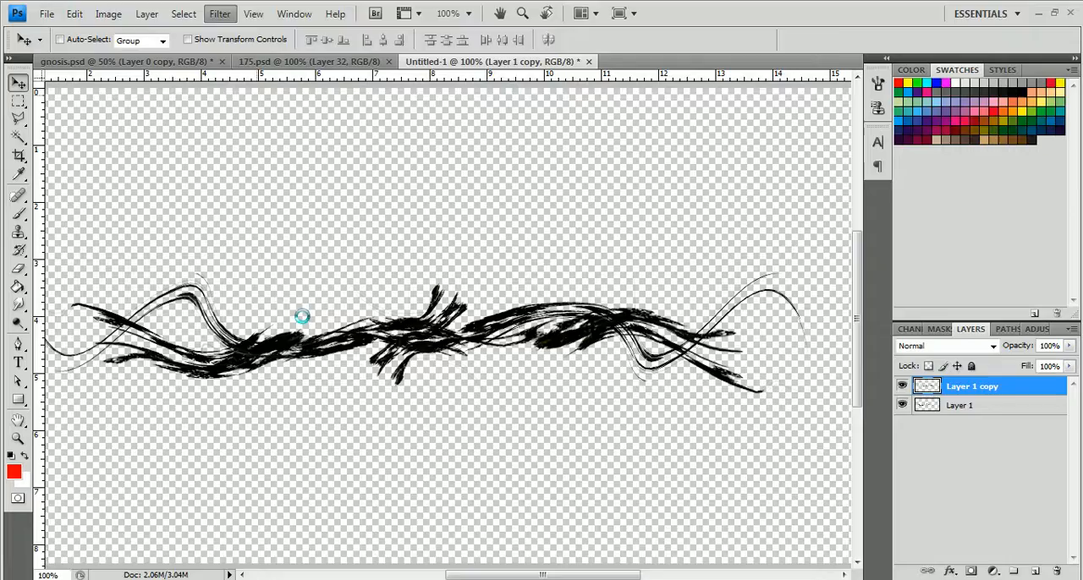
Liquify Layer 1 copy, flattening its hooked left end and smoothing the middle wave
left_click(219, 14)
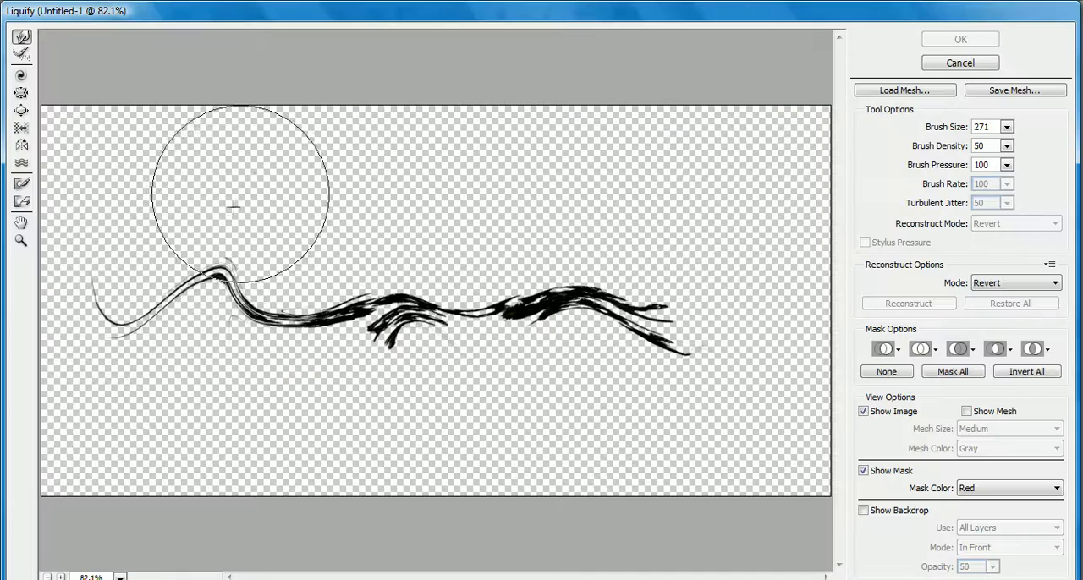
left_click_drag(233, 209, 320, 279)
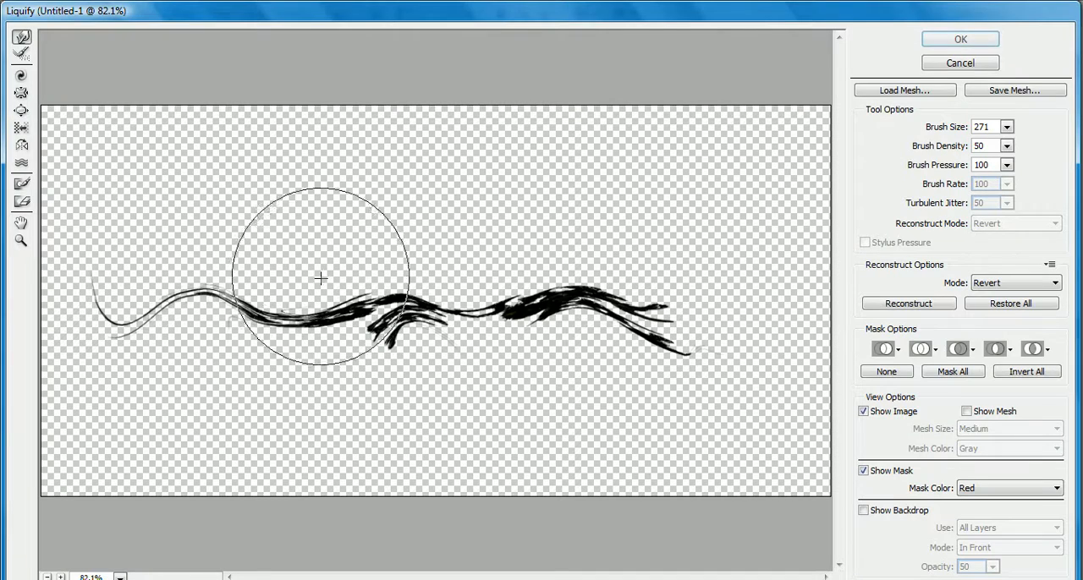
left_click_drag(320, 277, 504, 339)
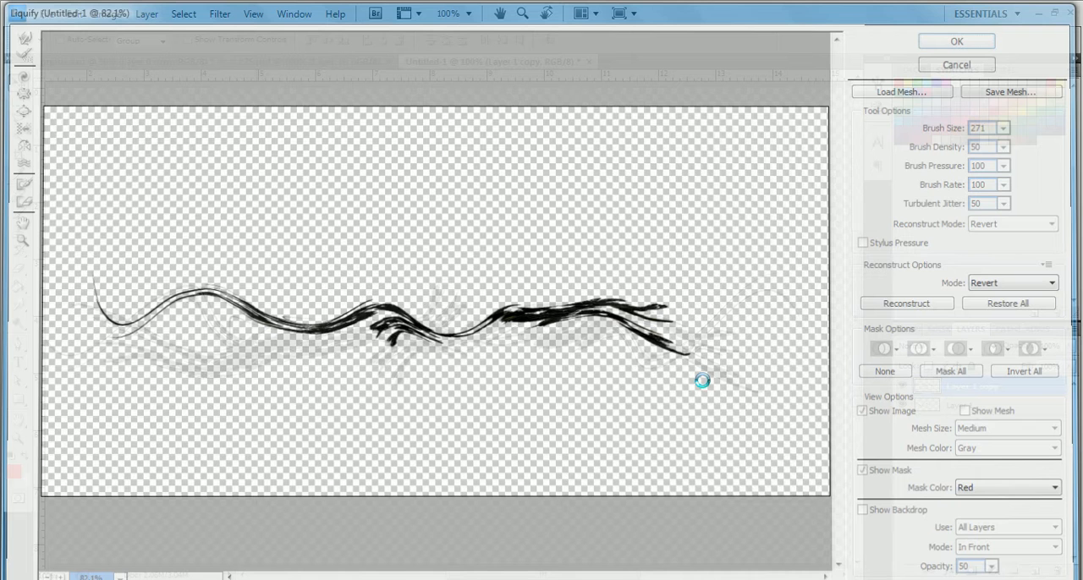
left_click(956, 40)
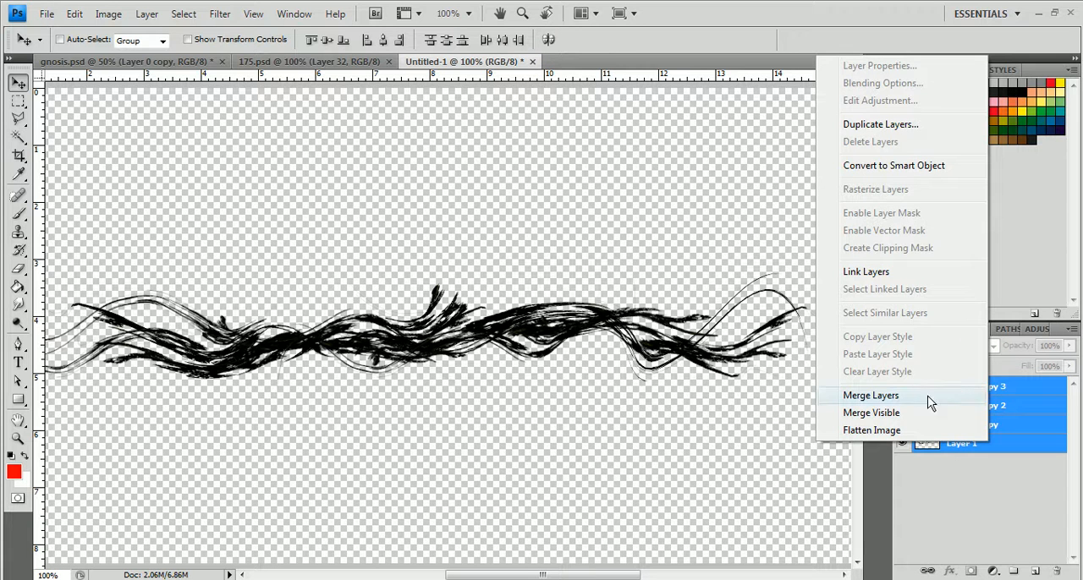
Duplicate the four stroke layers and rotate the copies about 178°
left_click(880, 124)
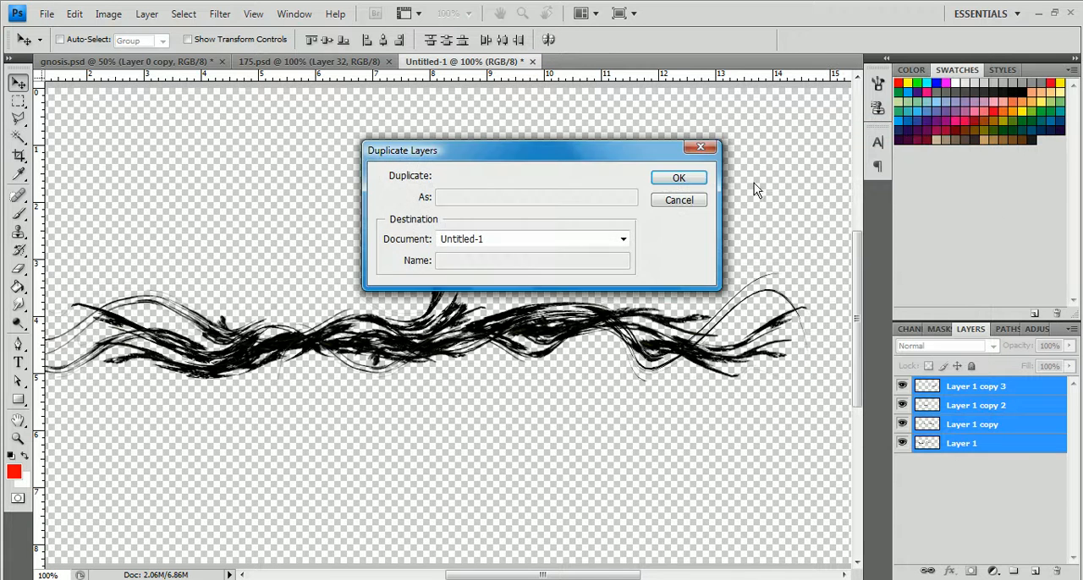
left_click(679, 178)
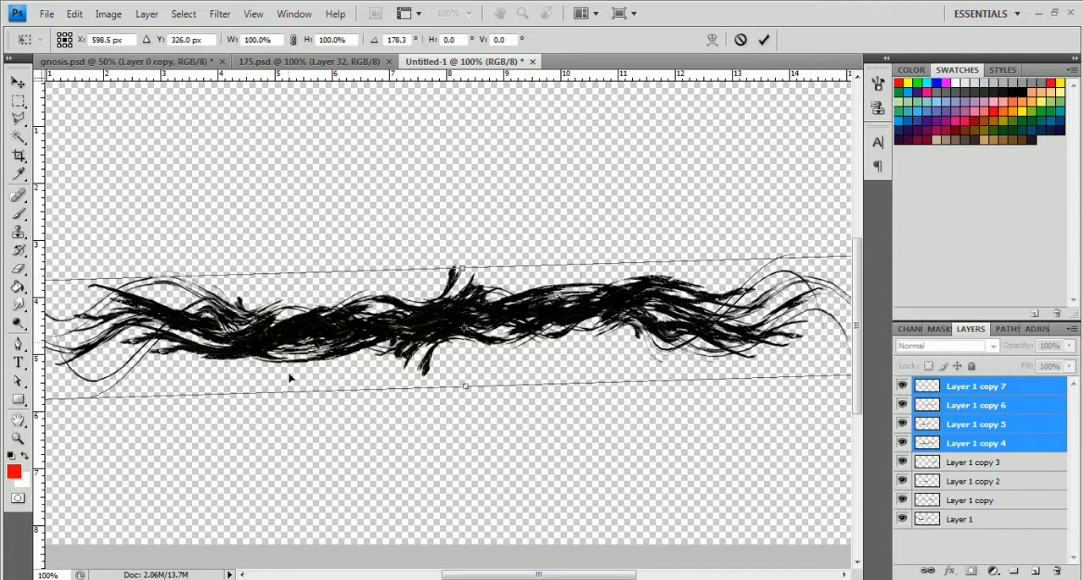
left_click(762, 40)
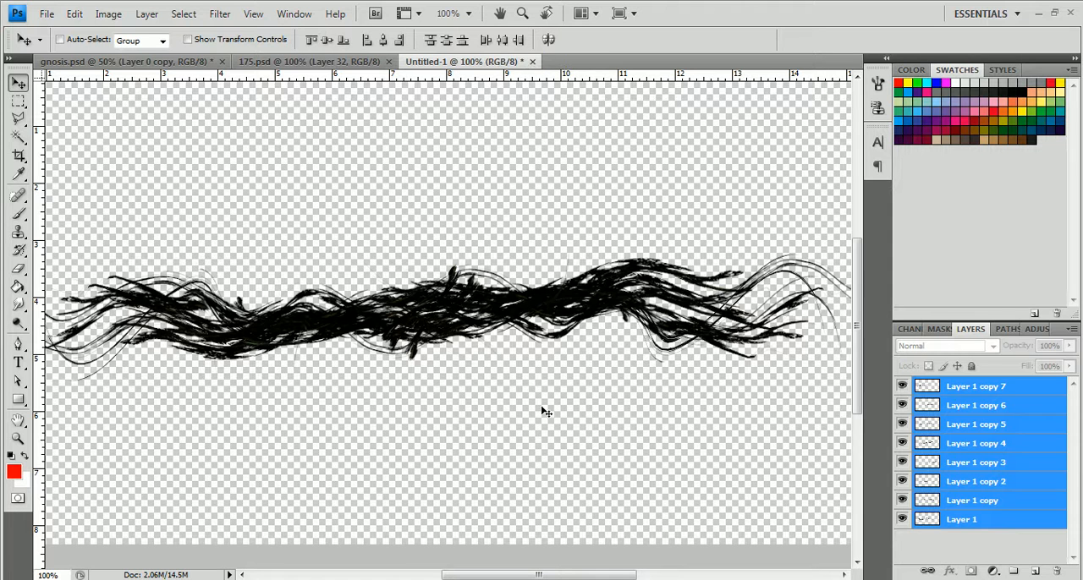
Squash the stroke band vertically to about 85% height
key("ctrl+t")
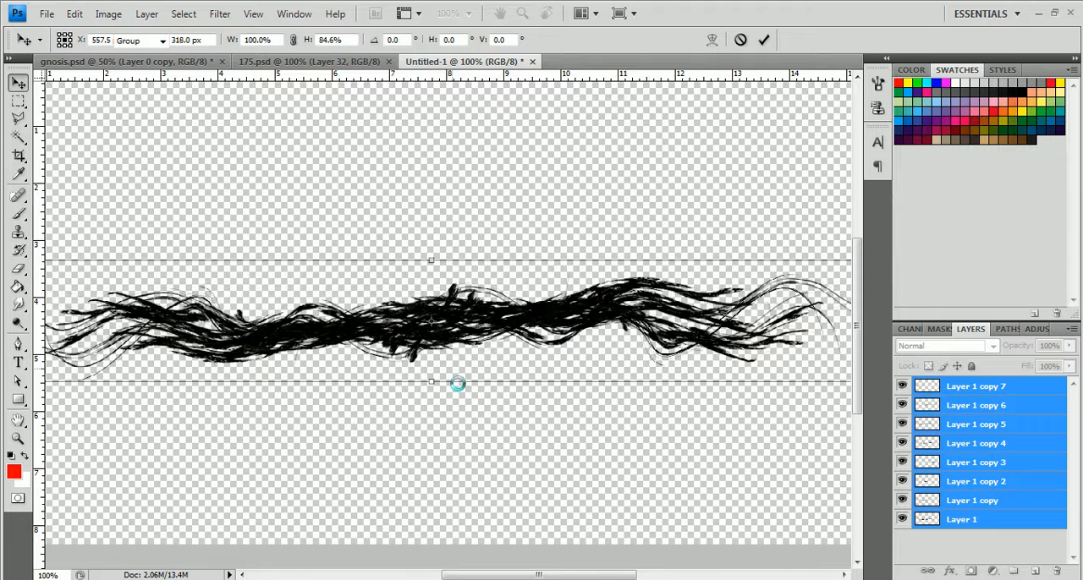
left_click(762, 40)
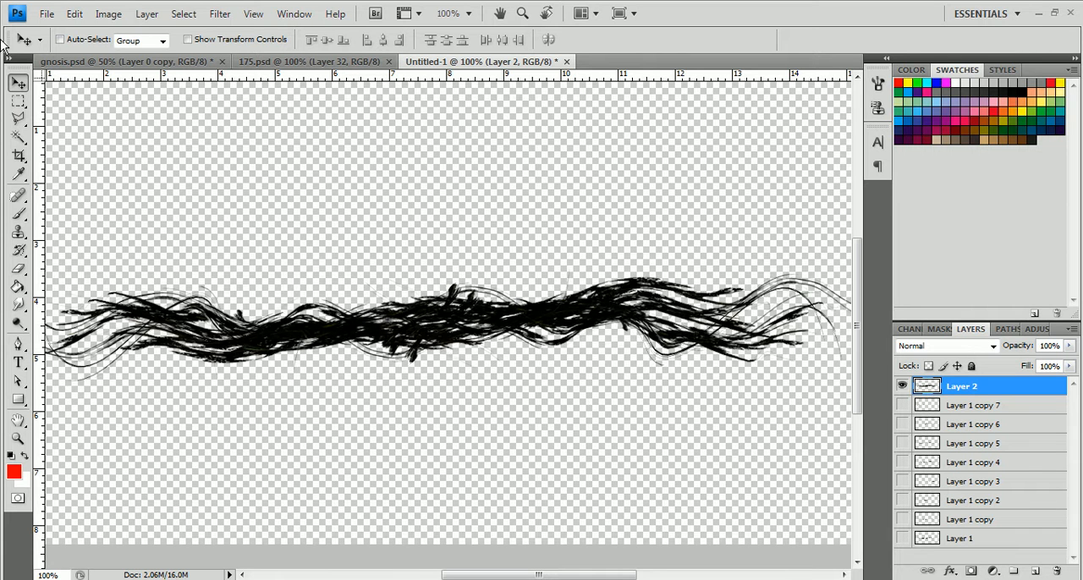
mouse_move(435, 195)
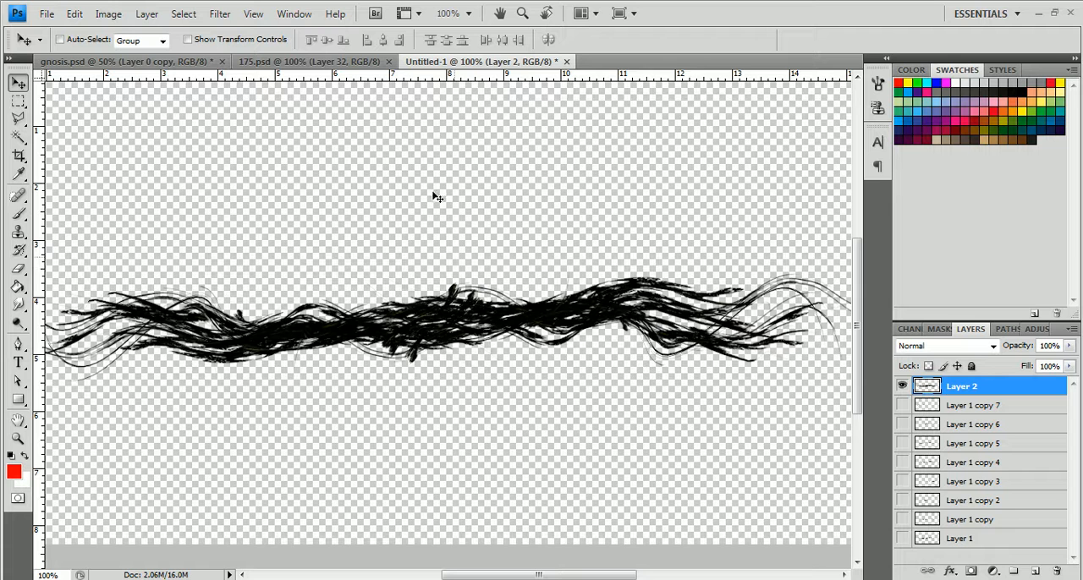
Switch to the 175.psd banner to paste the merged band as Layer 33
left_click(310, 60)
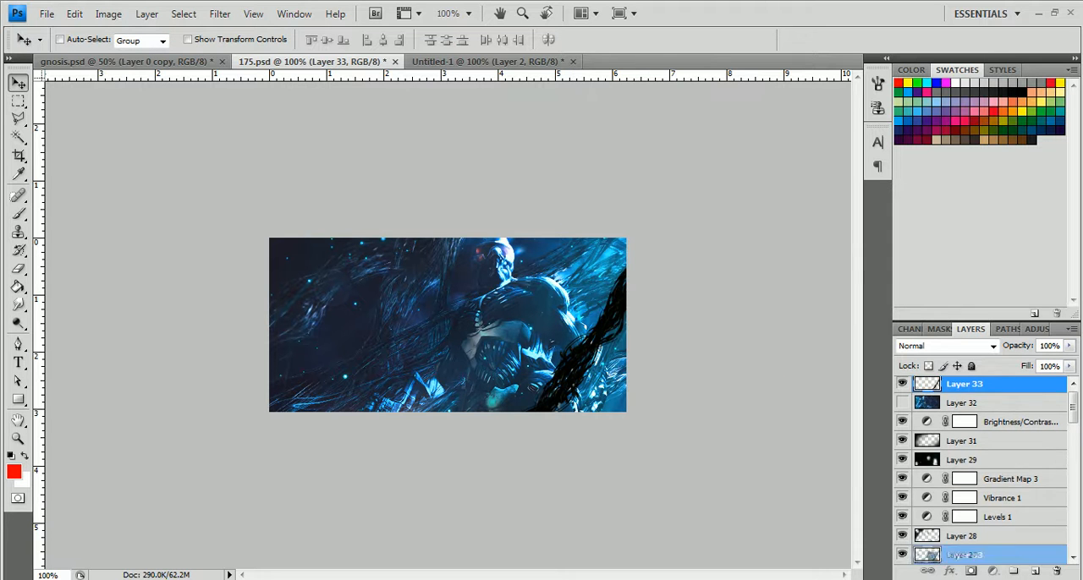
Place vine Layer 33 below Color Balance 1, above Layer 21, then return to Untitled-1
scroll("down", 3)
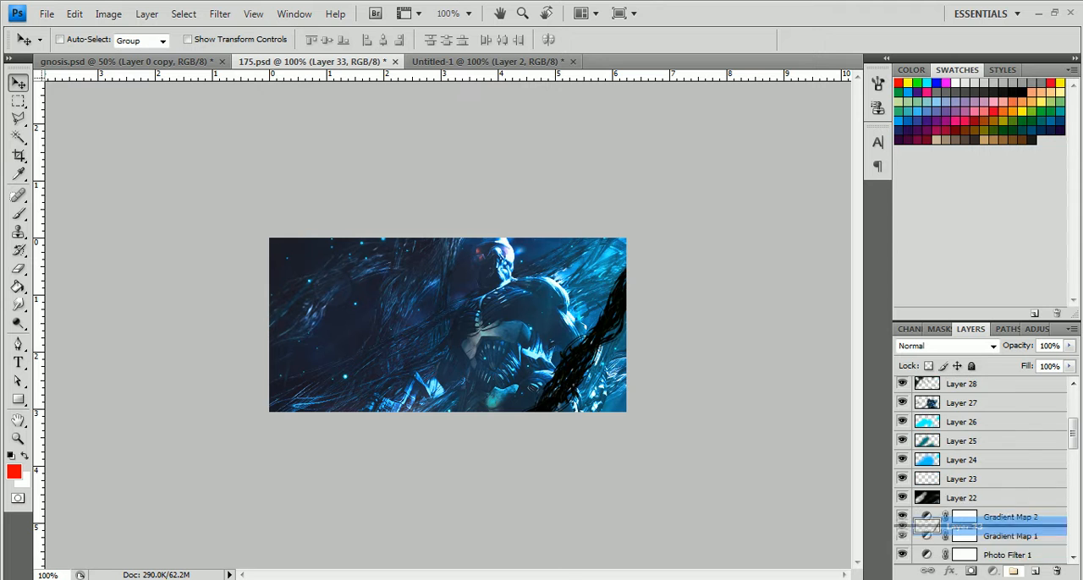
scroll("down", 3)
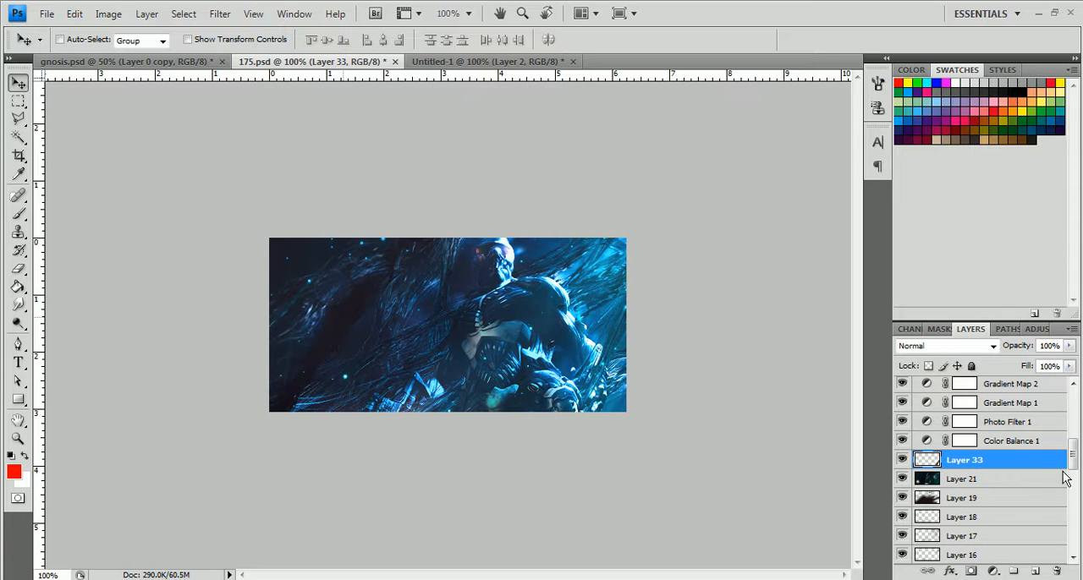
left_click(943, 346)
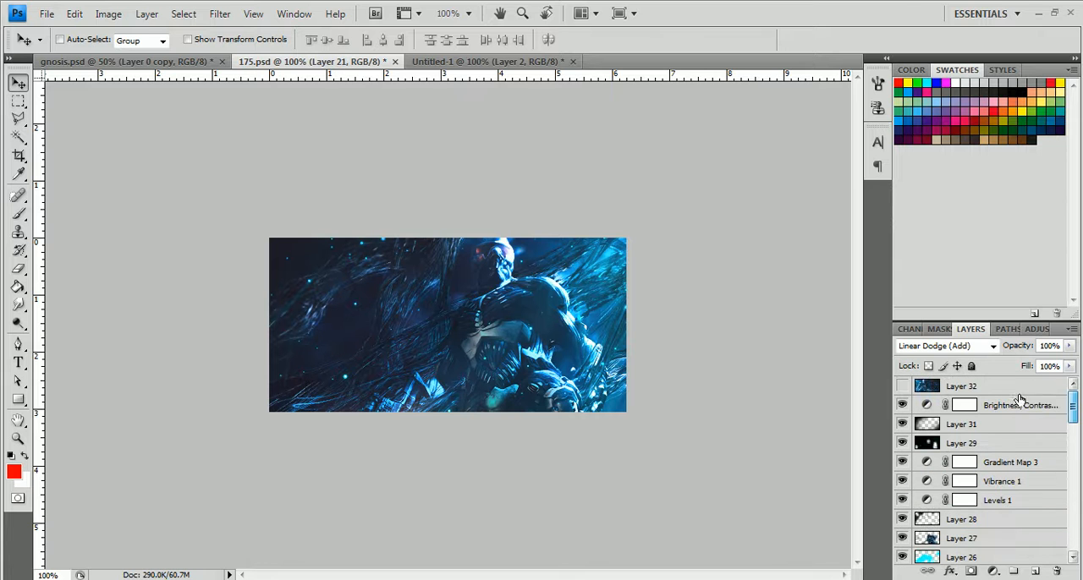
left_click(962, 385)
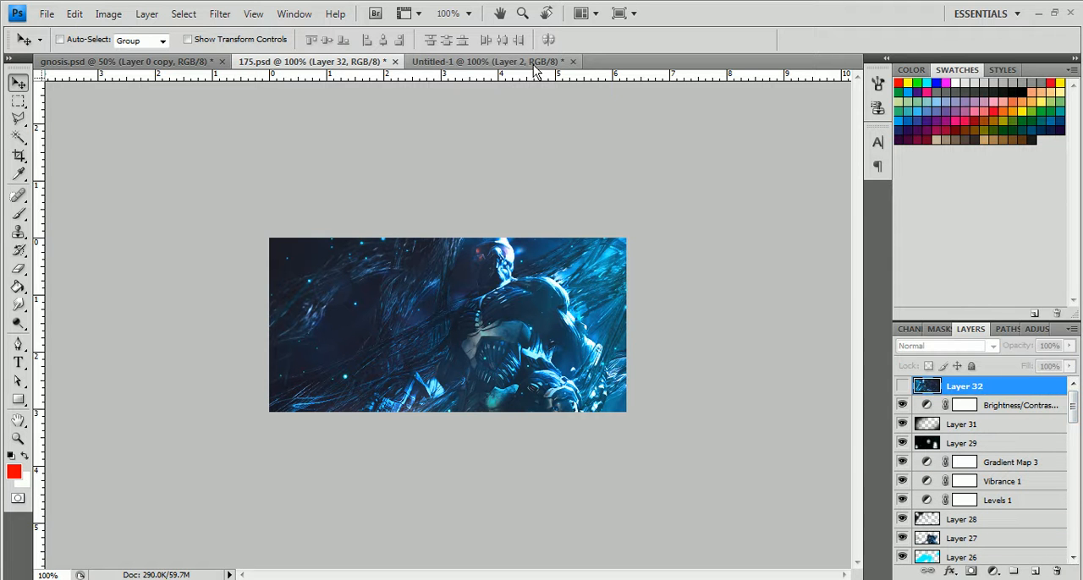
left_click(491, 61)
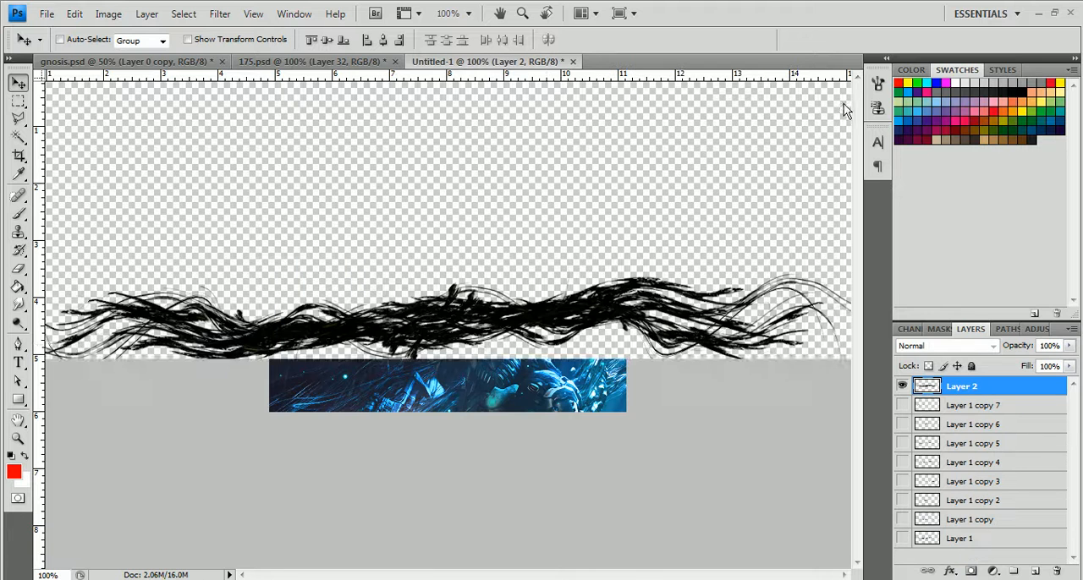